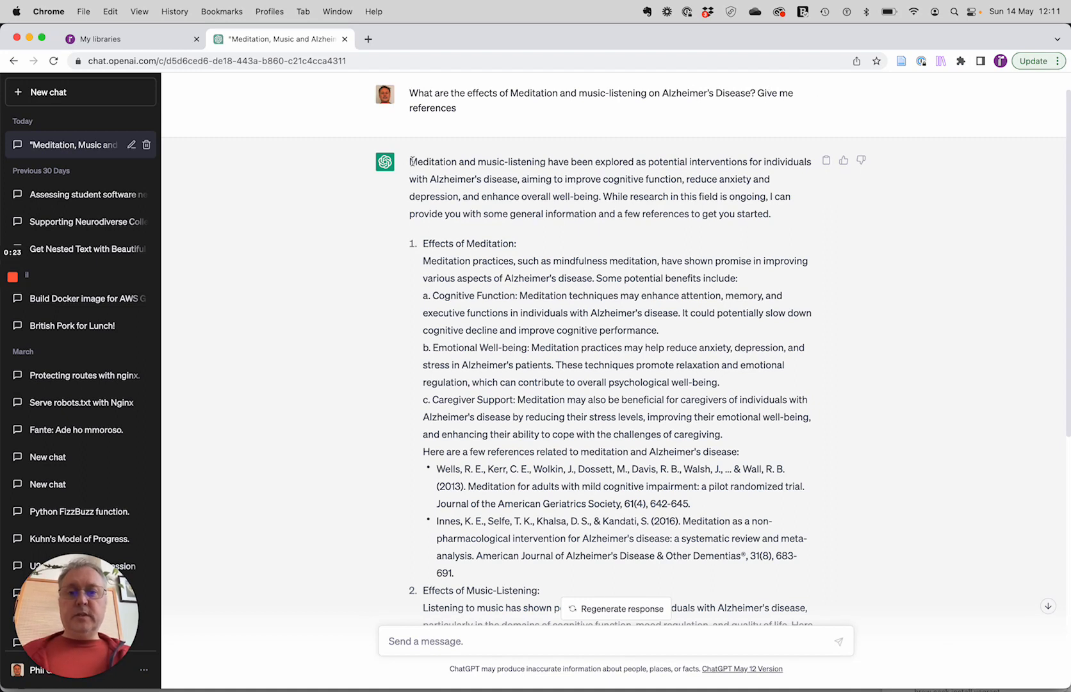
mouse_move(555, 360)
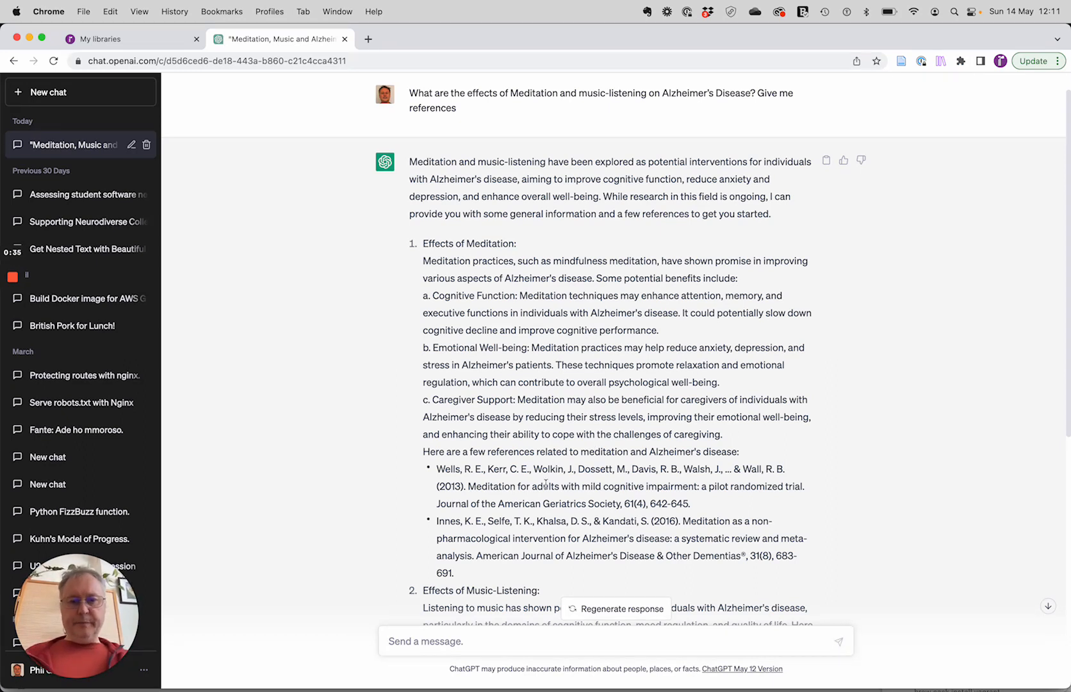
Select the title 'Meditation for adults with mild cognitive impairment: a pilot randomized trial' in ChatGPT.
drag(467, 486, 700, 486)
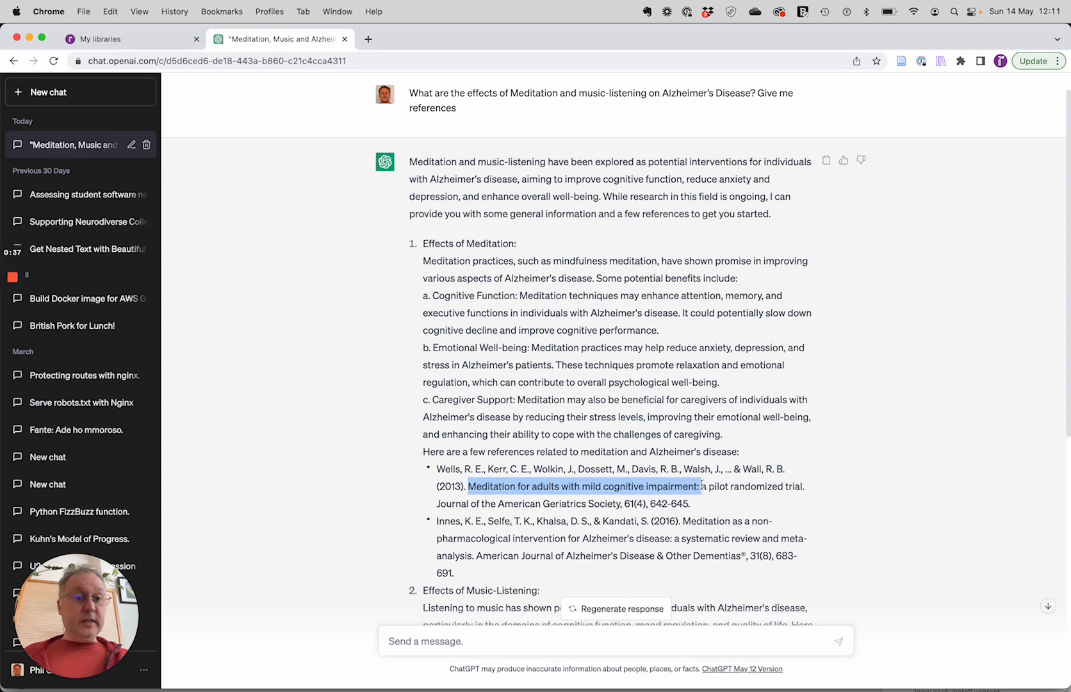
drag(700, 485, 804, 486)
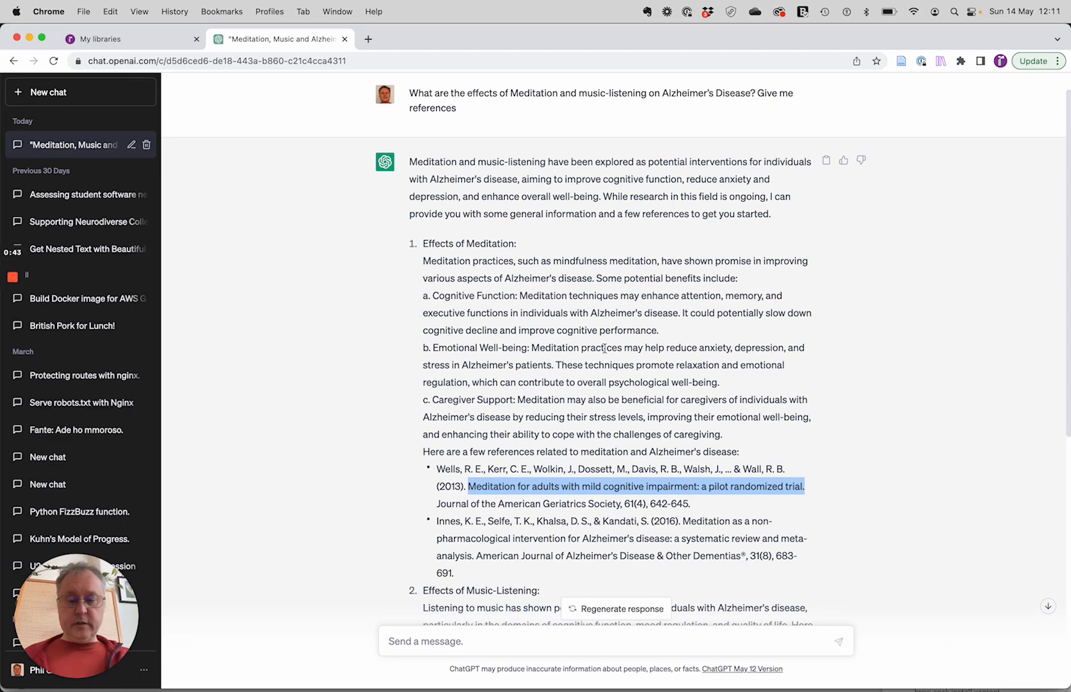
mouse_move(175, 45)
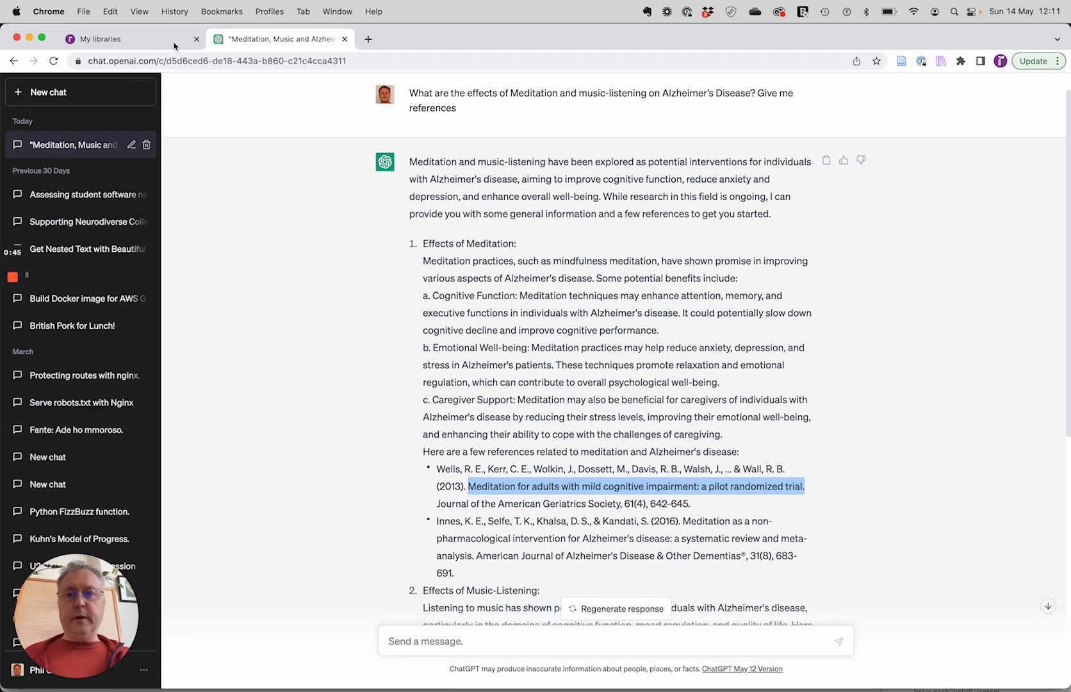
Search the Scholarcy library for 'Meditation for adults with mild cognitive impairment: a pilot randomized trial'.
click(132, 39)
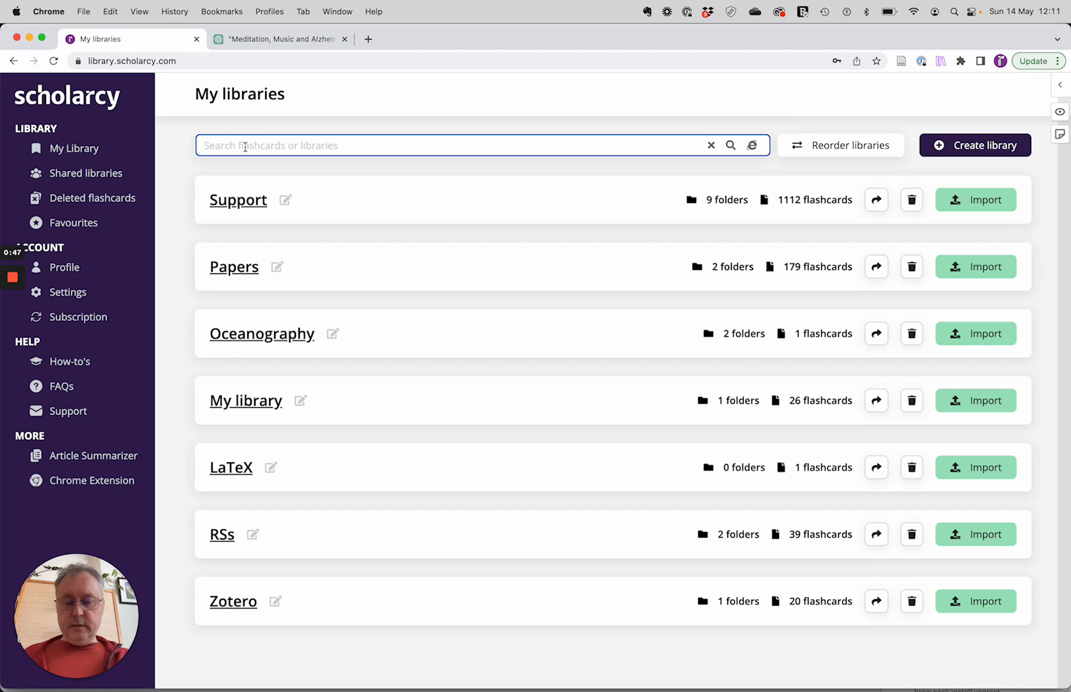
text(Meditation for adults with mild cognitive impairment: a pilot randomized trial.)
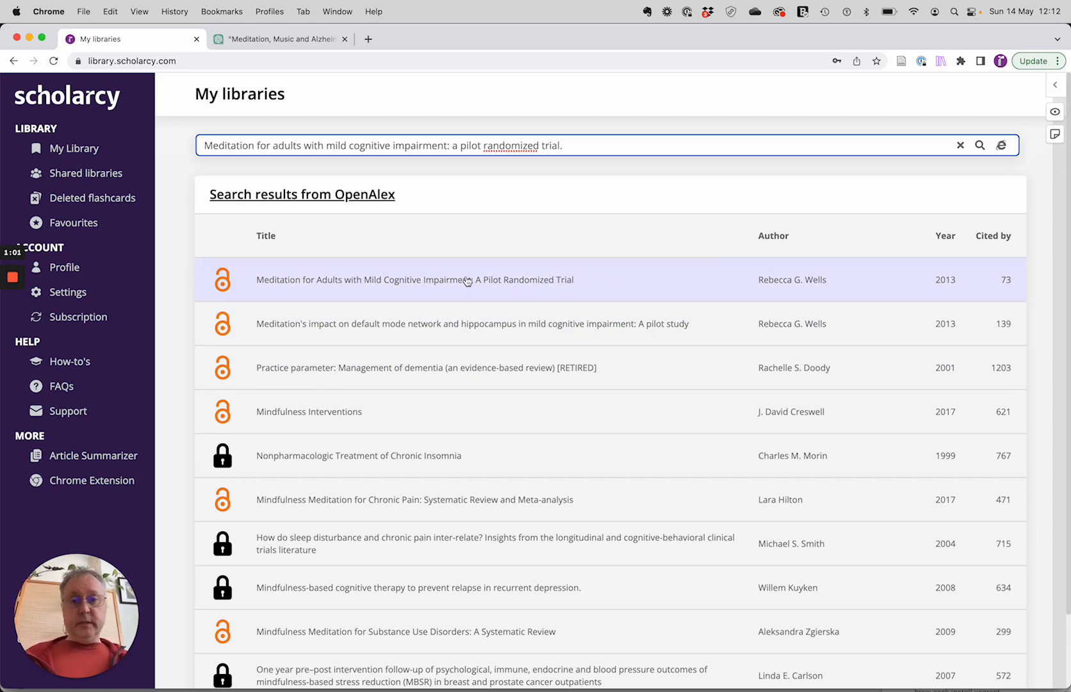
click(413, 280)
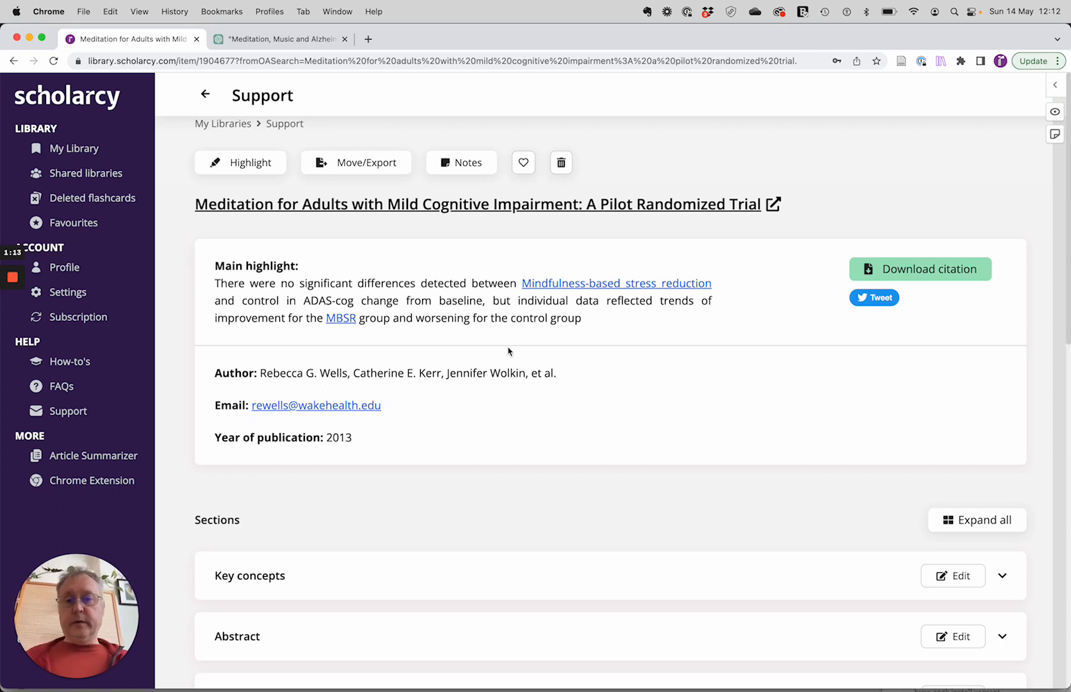
mouse_move(542, 334)
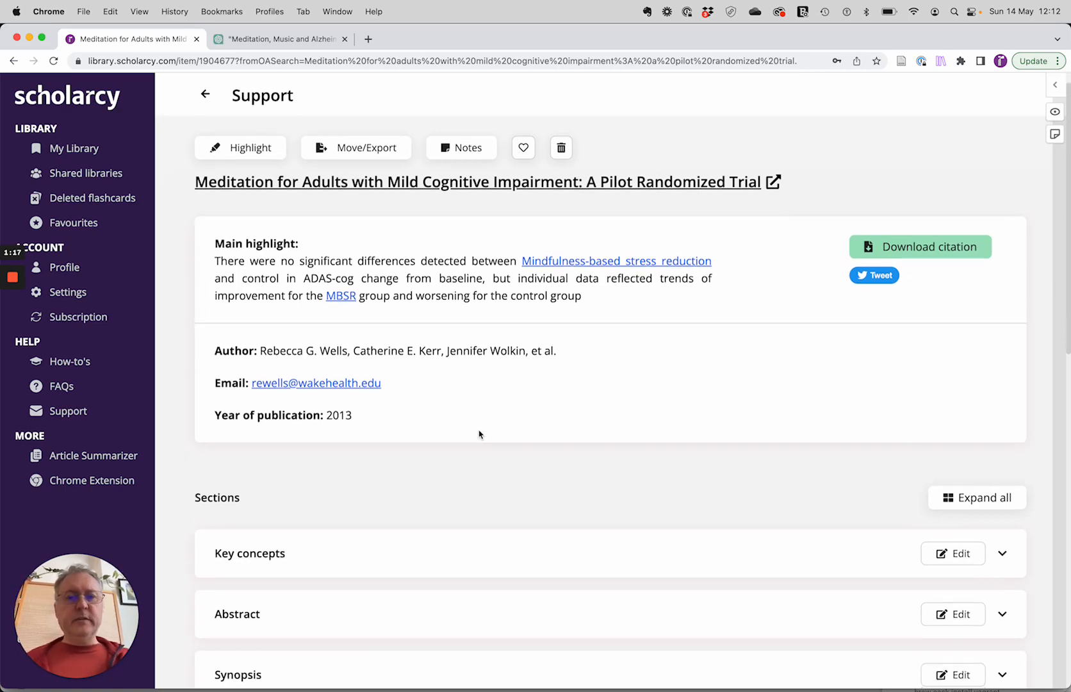
Read the imported 2013 trial's Scholarcy highlights, then collapse that section.
scroll(down, 3)
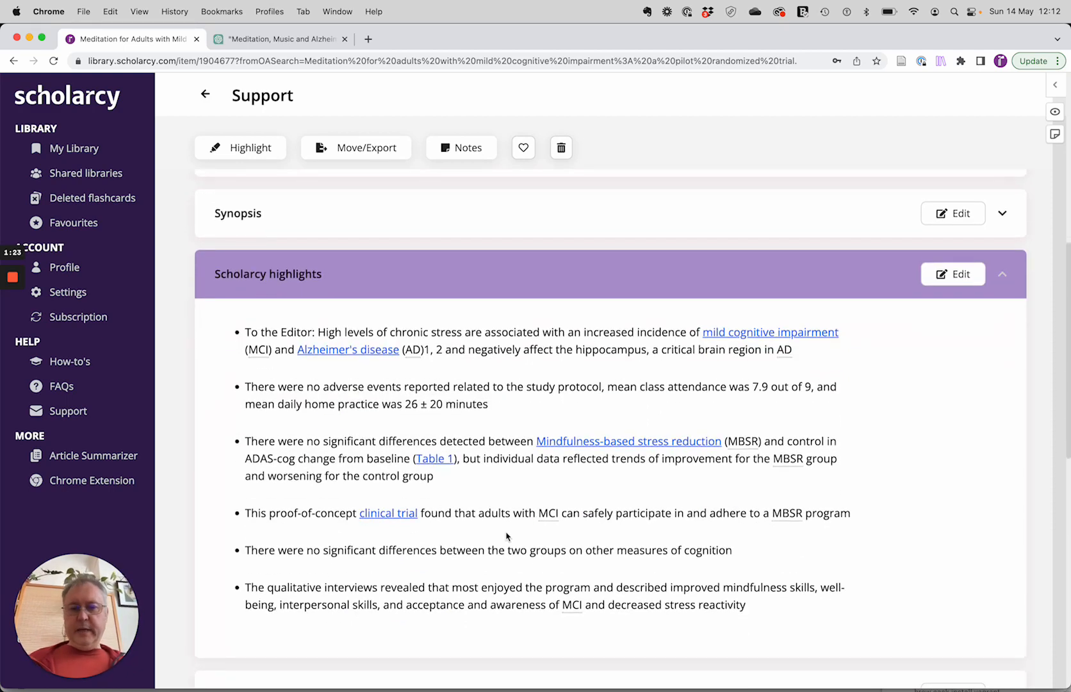
drag(244, 550, 730, 550)
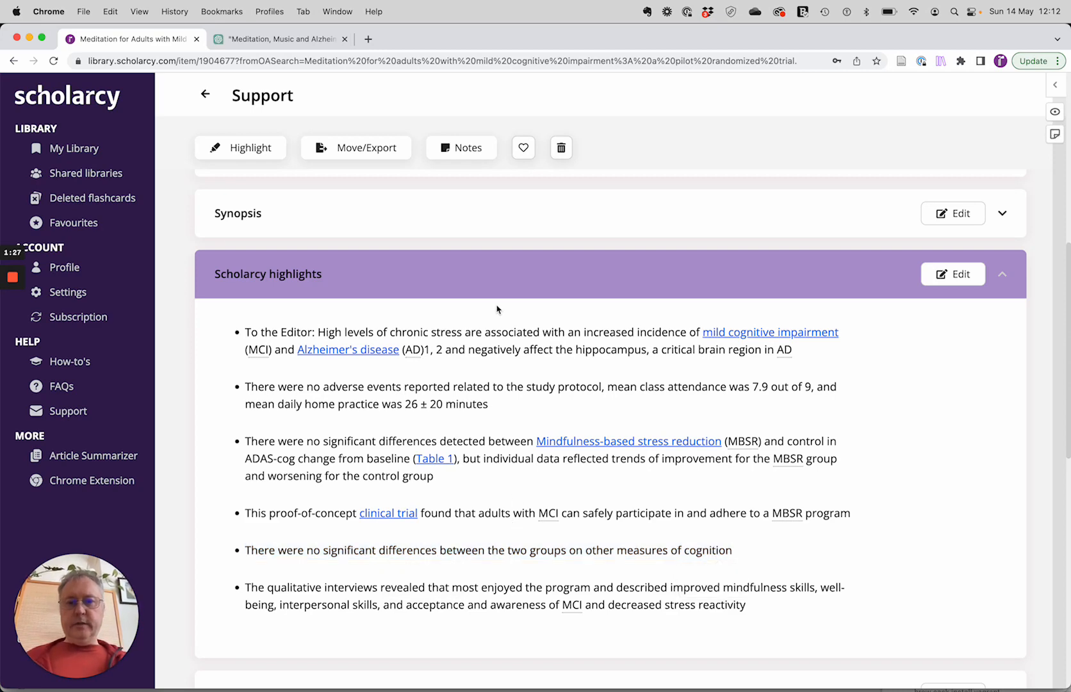
click(1002, 274)
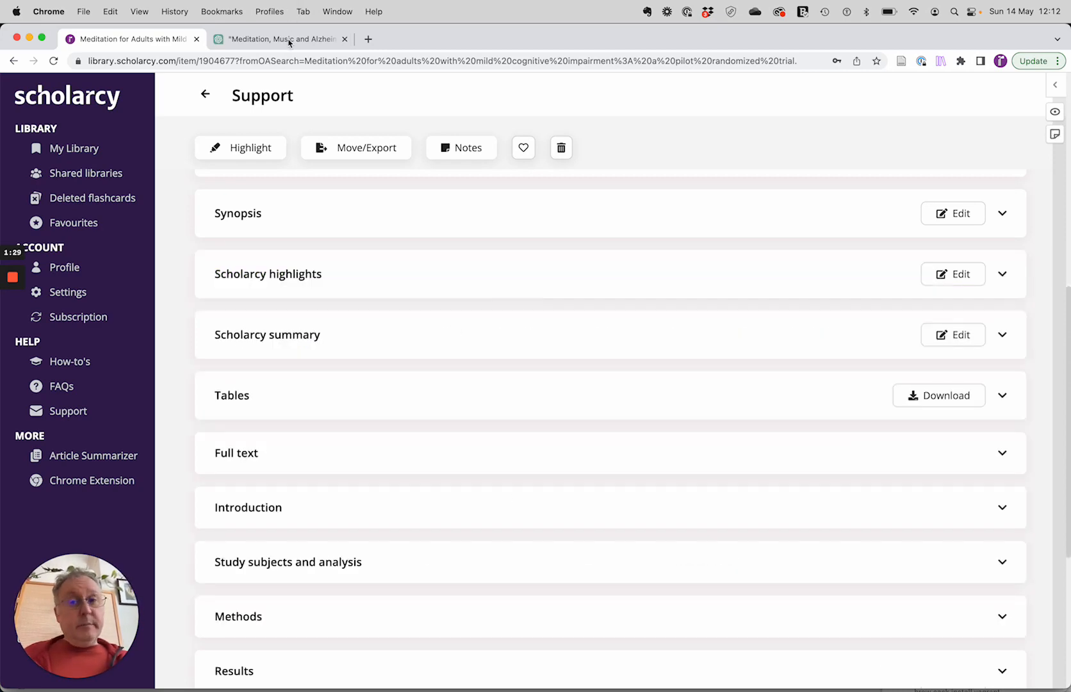
Copy the second reference's title from ChatGPT and return to the Scholarcy libraries.
click(280, 39)
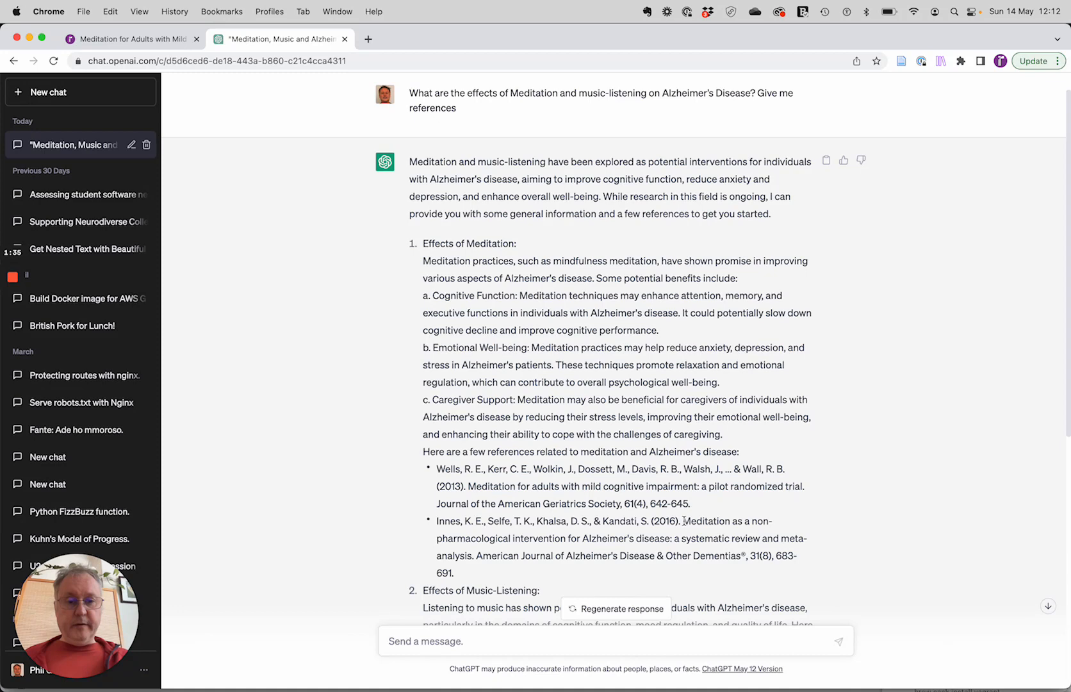
drag(683, 521, 472, 555)
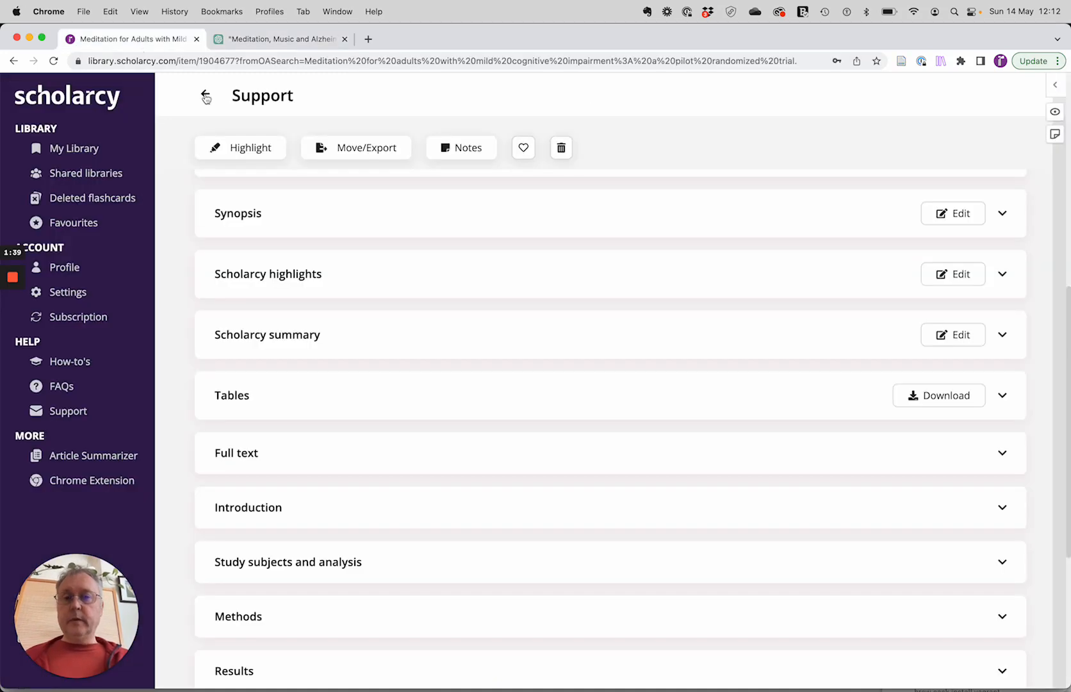
click(205, 95)
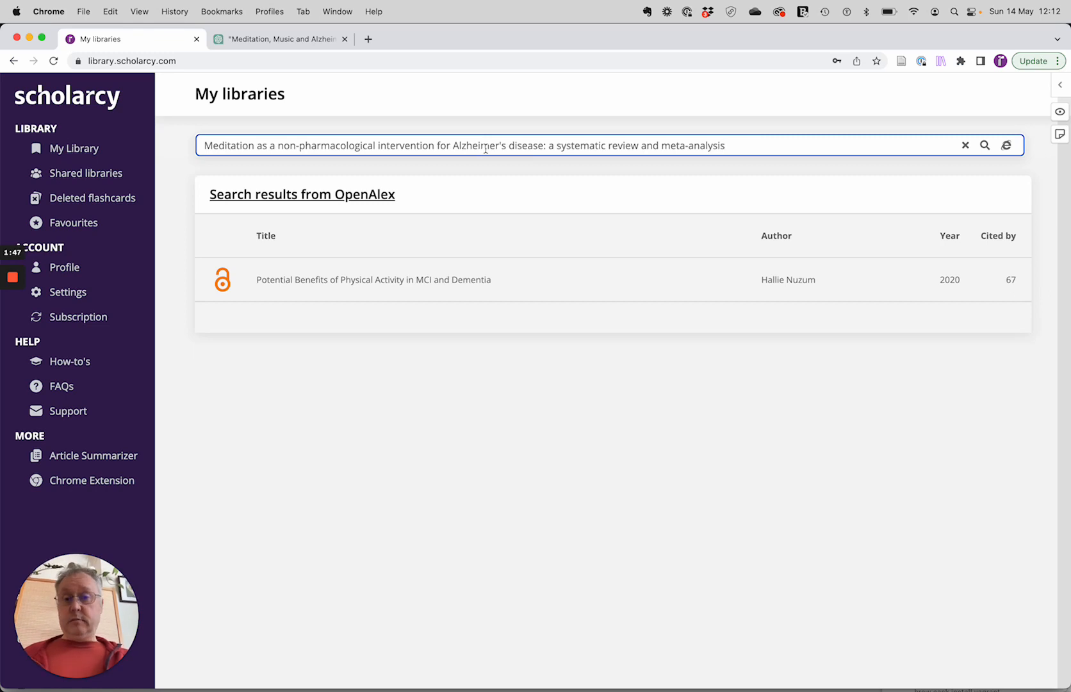
mouse_move(393, 134)
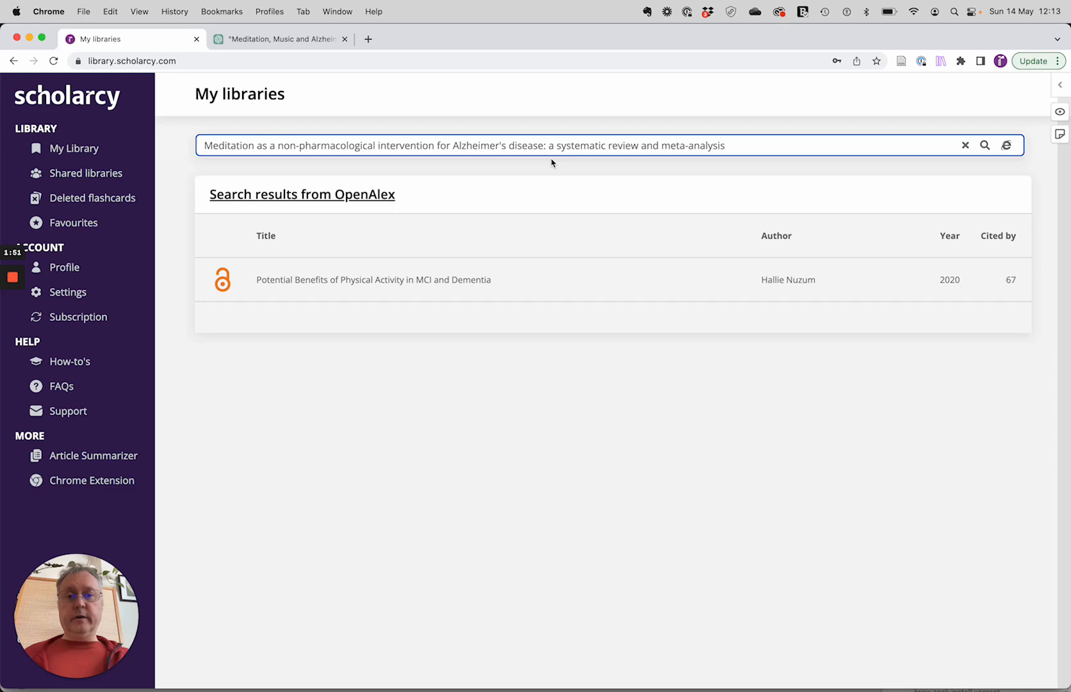
mouse_move(505, 252)
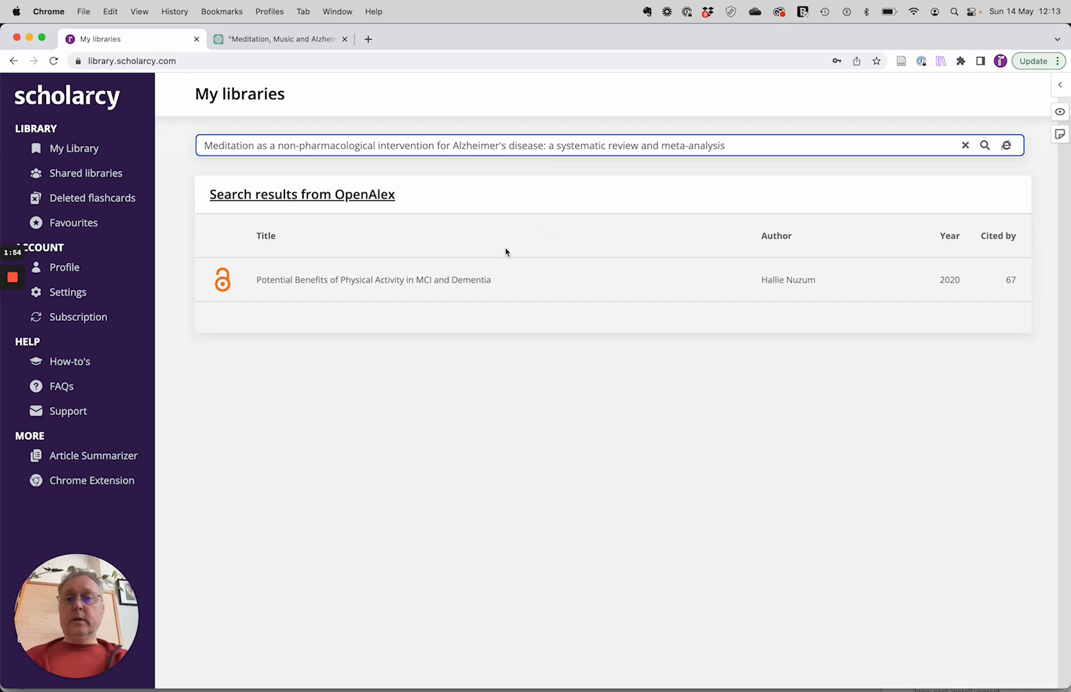
Compare the 2016 meta-analysis title in ChatGPT with Scholarcy's single unrelated 2020 result.
click(278, 39)
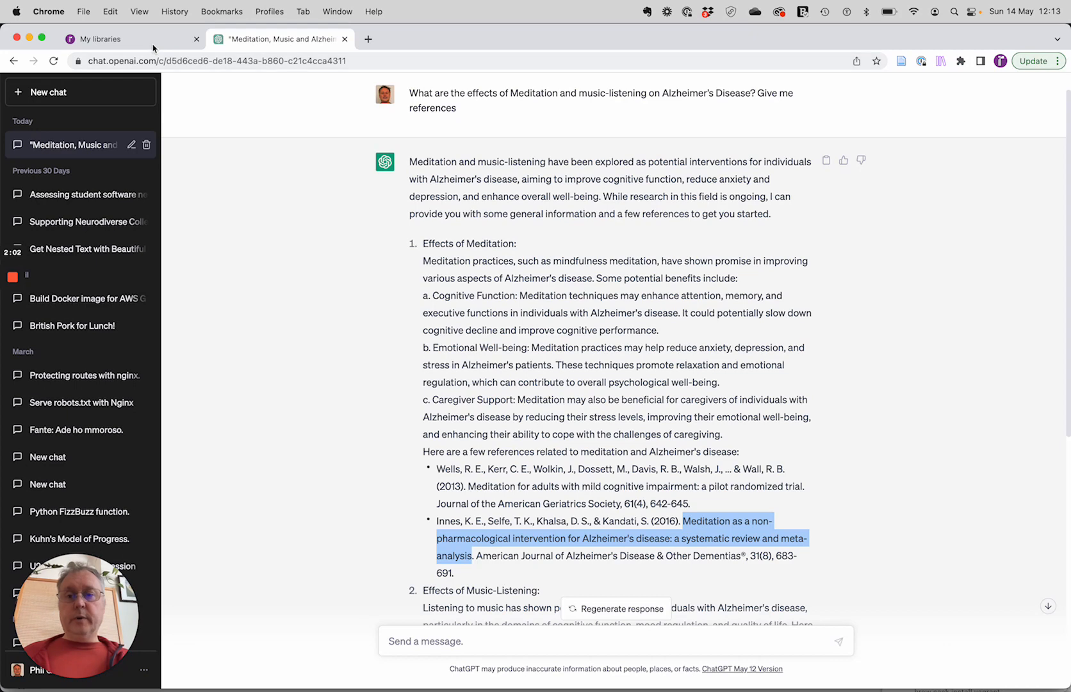
click(130, 39)
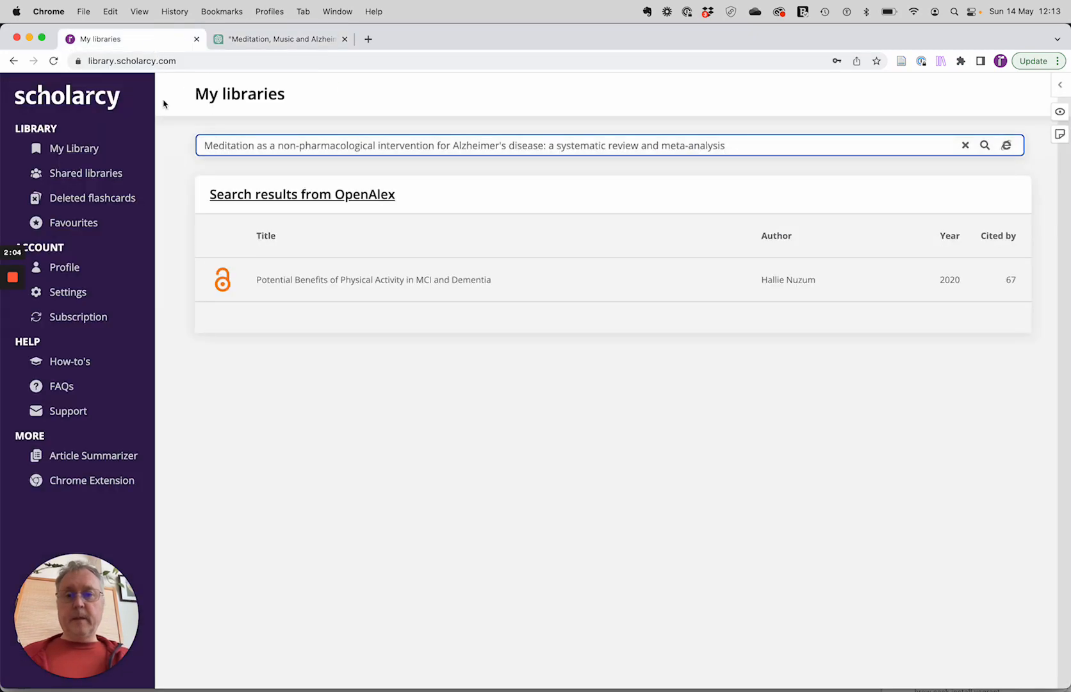